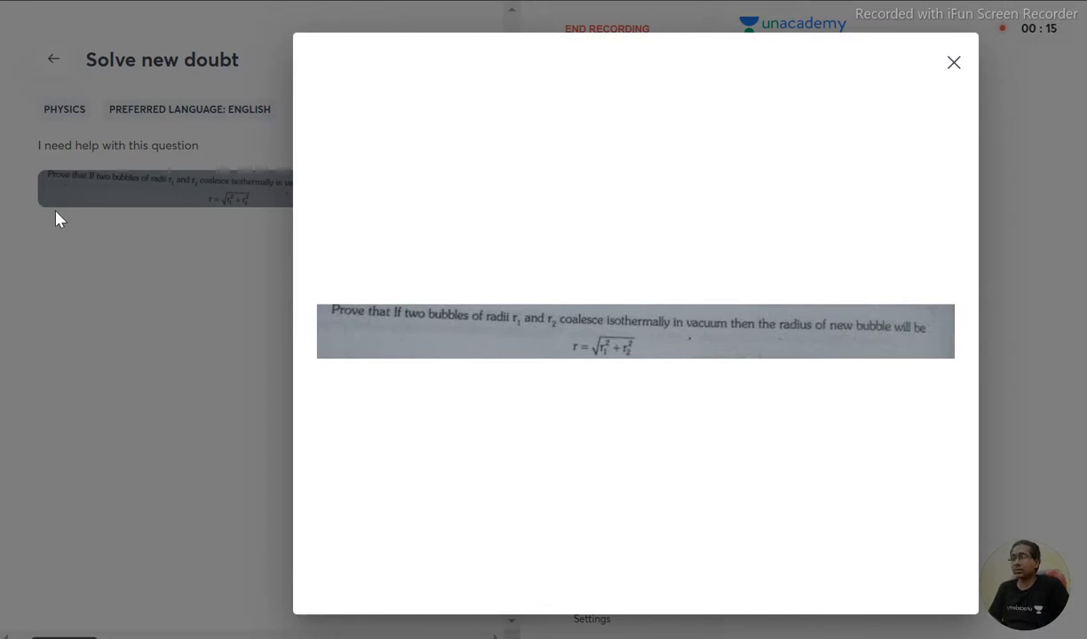
pyautogui.moveTo(173, 359)
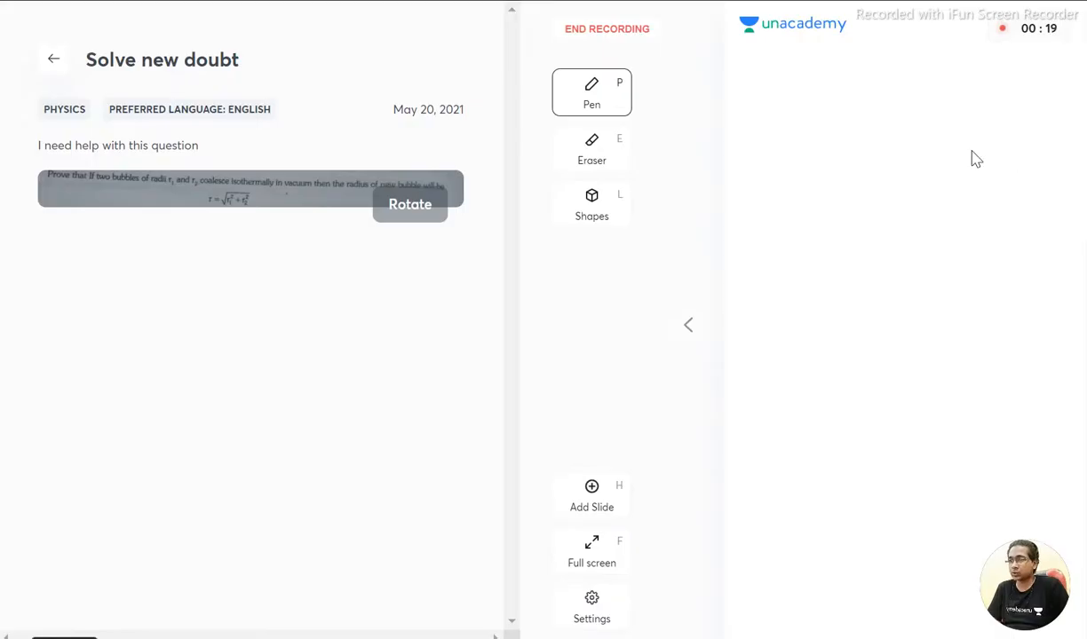
pyautogui.moveTo(916, 117)
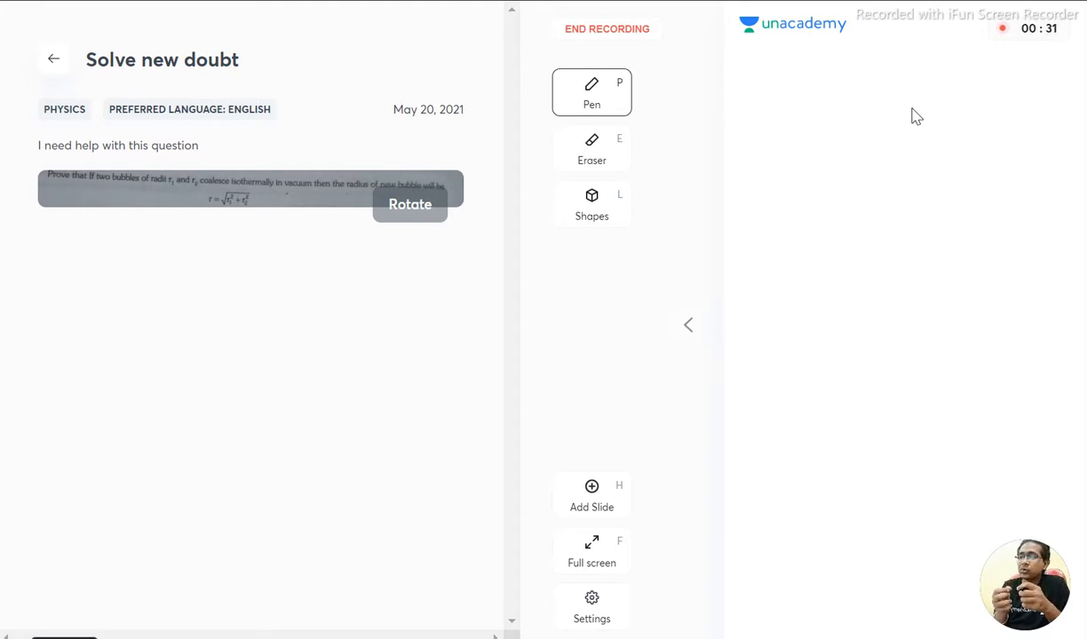
pyautogui.moveTo(845, 69)
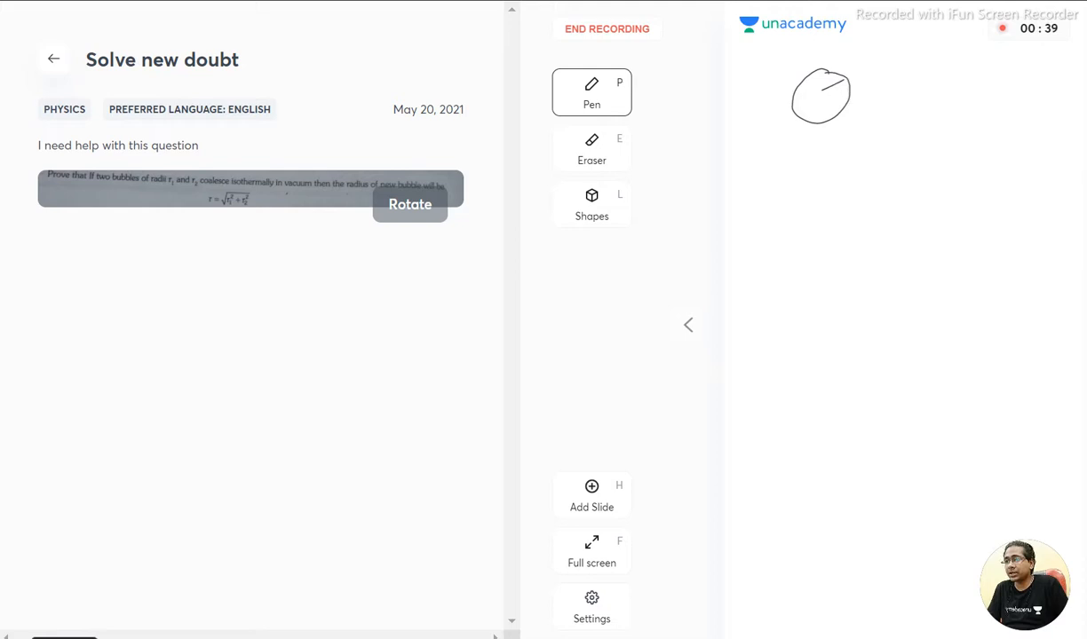
# - Sketch bubble r2, erase a stray stroke, and draw the merged bubble with its radius r
pyautogui.moveTo(896, 80); pyautogui.dragTo(956, 116)
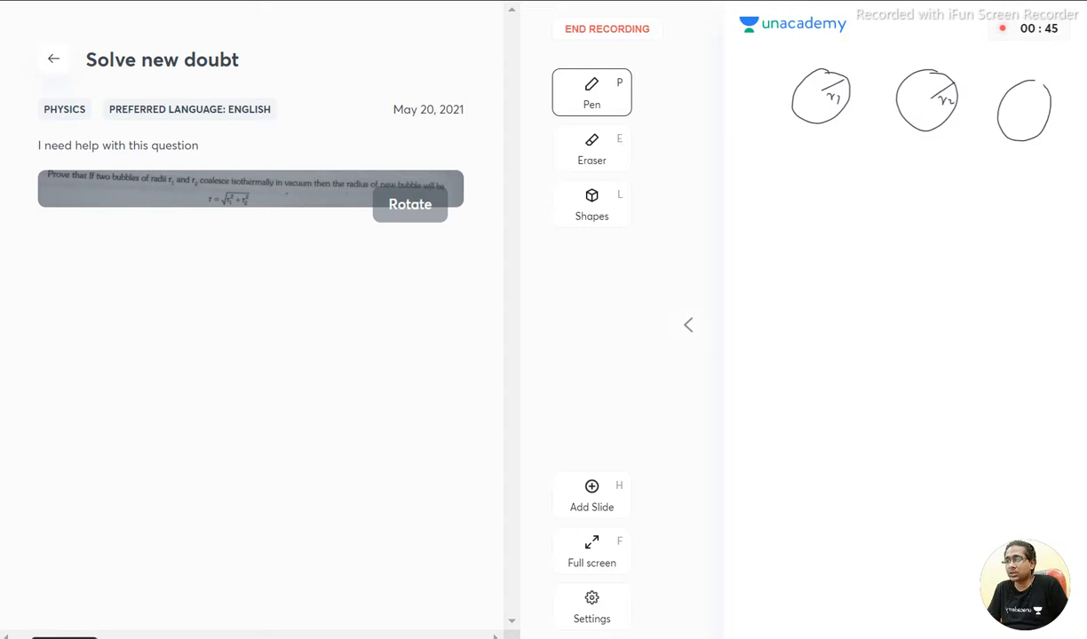
pyautogui.click(591, 149)
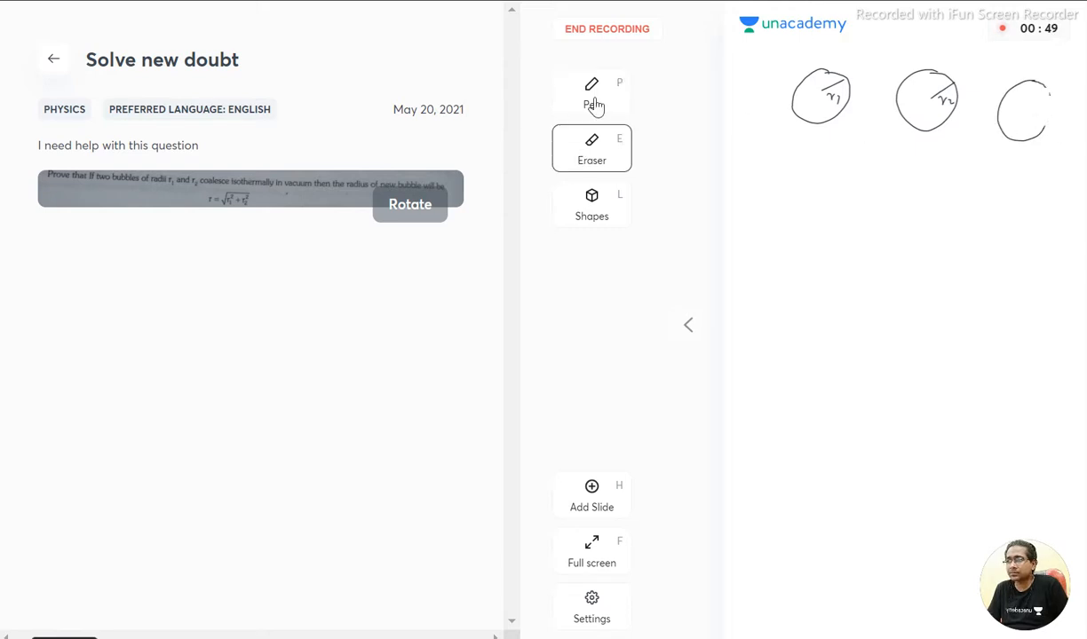
pyautogui.click(591, 92)
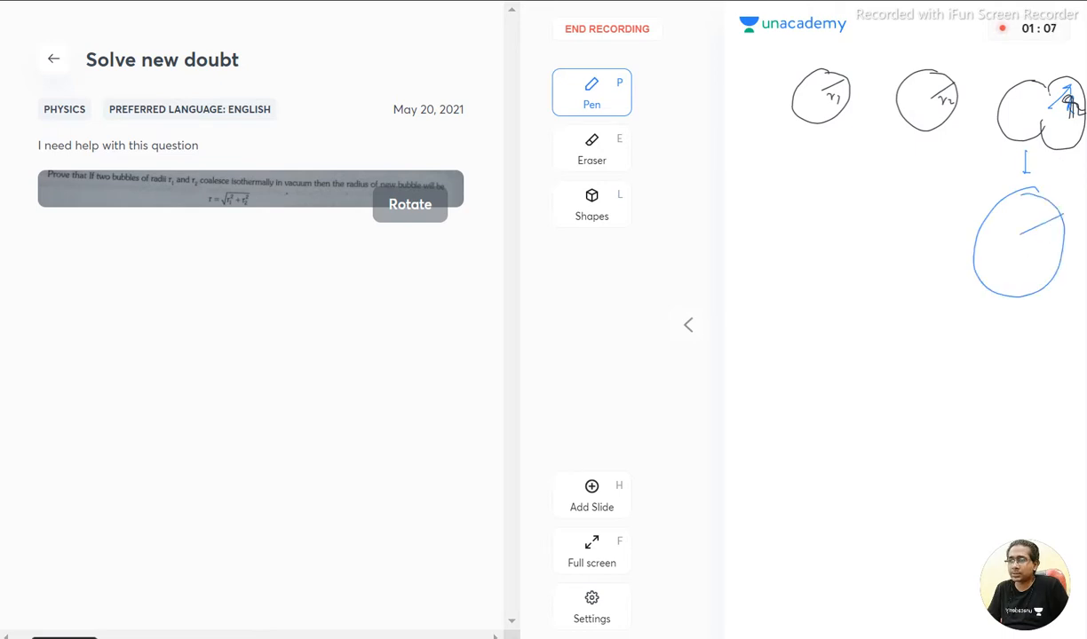
pyautogui.moveTo(1033, 240); pyautogui.dragTo(1051, 257)
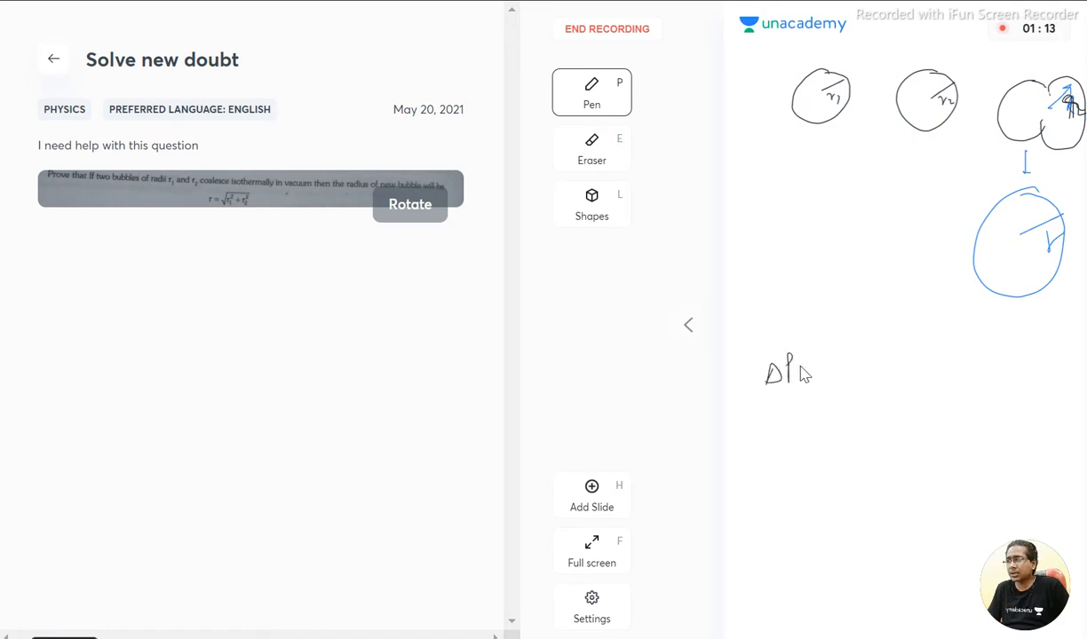
# - Write ΔP1V1 + ΔP2V2 = ΔPV and begin the 2T/r1 excess-pressure term
pyautogui.moveTo(790, 368); pyautogui.dragTo(843, 367)
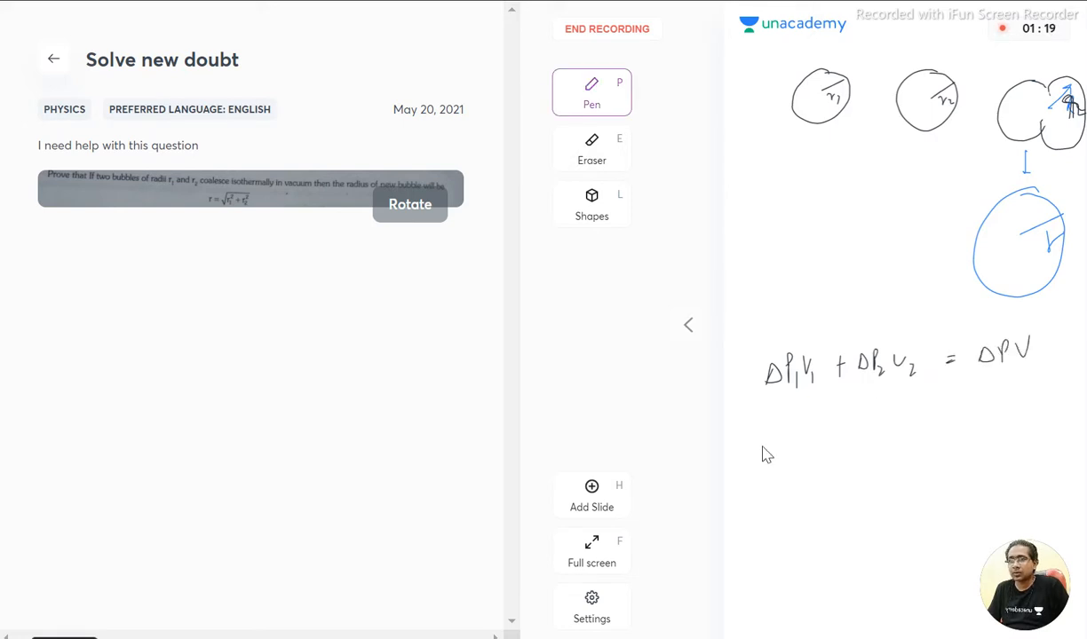
pyautogui.moveTo(767, 142); pyautogui.dragTo(849, 139)
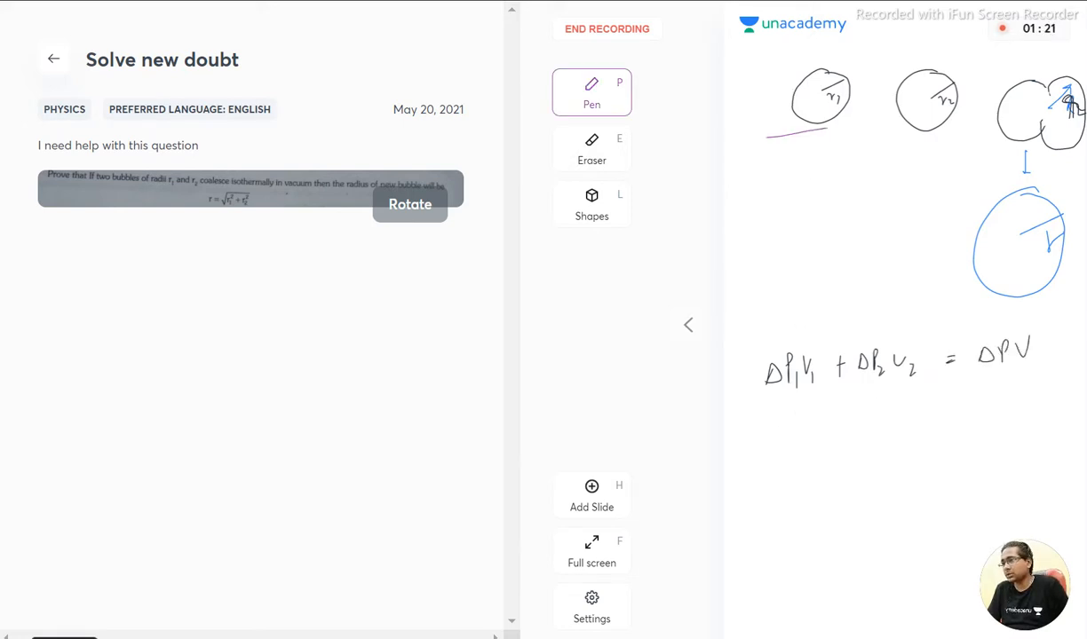
pyautogui.moveTo(756, 444); pyautogui.dragTo(781, 444)
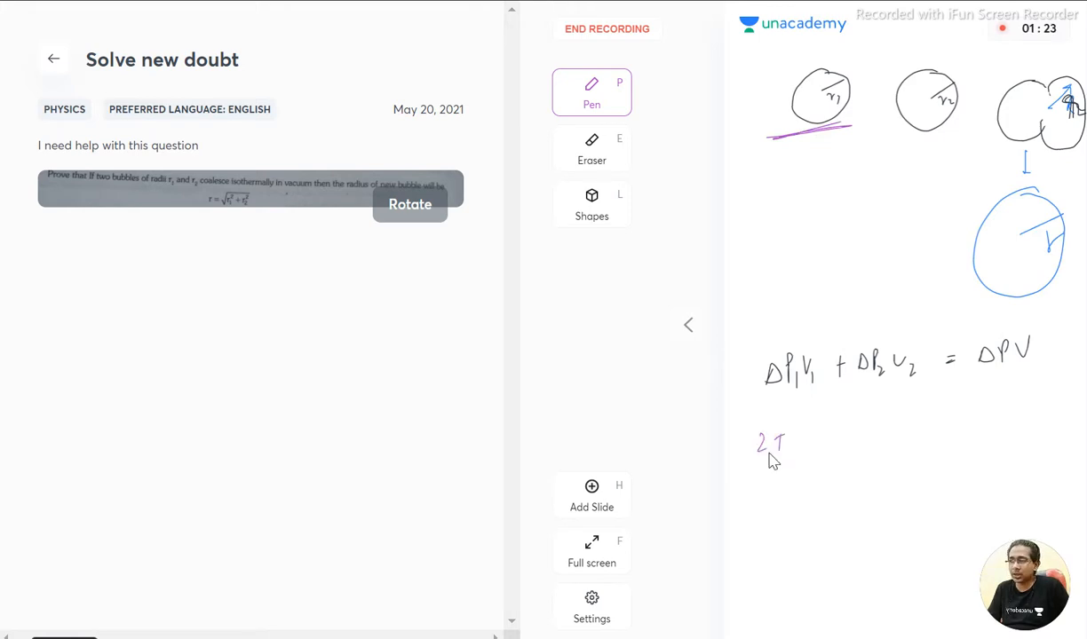
pyautogui.moveTo(753, 461); pyautogui.dragTo(802, 460)
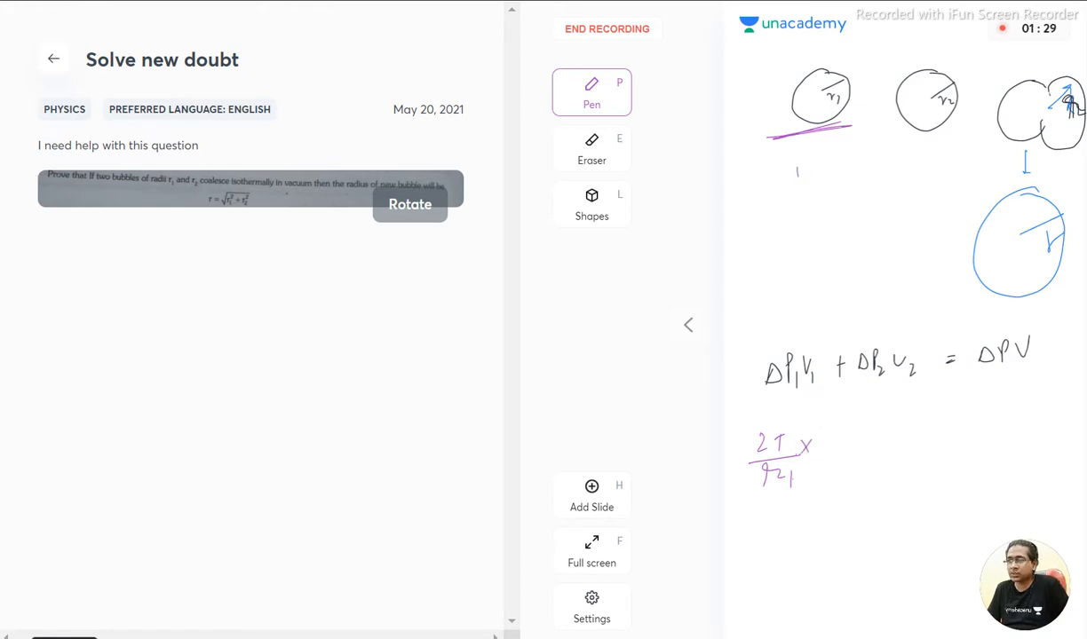
# - Substitute 2T/r × 4/3πr³ for each bubble and work the equation toward the result
pyautogui.moveTo(820, 435); pyautogui.dragTo(829, 470)
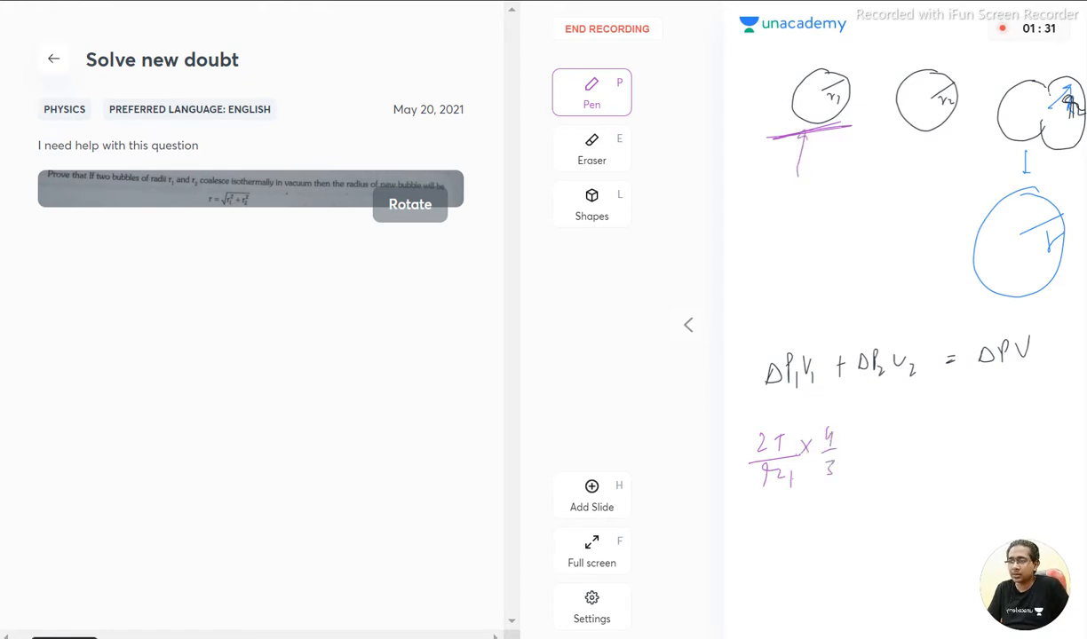
pyautogui.moveTo(844, 435); pyautogui.dragTo(897, 435)
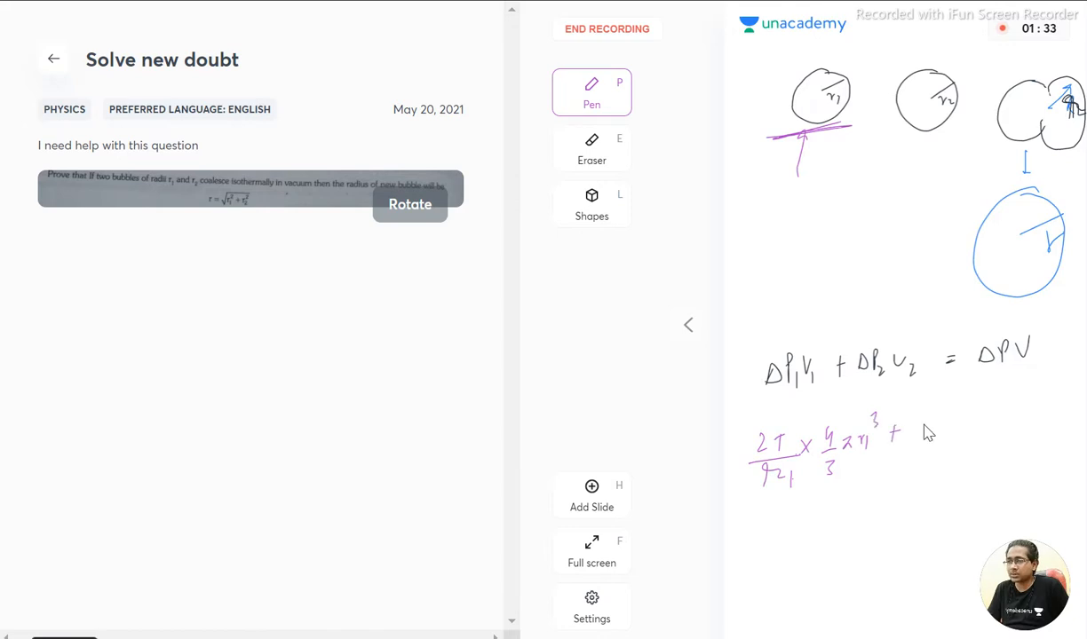
pyautogui.moveTo(914, 435); pyautogui.dragTo(945, 444)
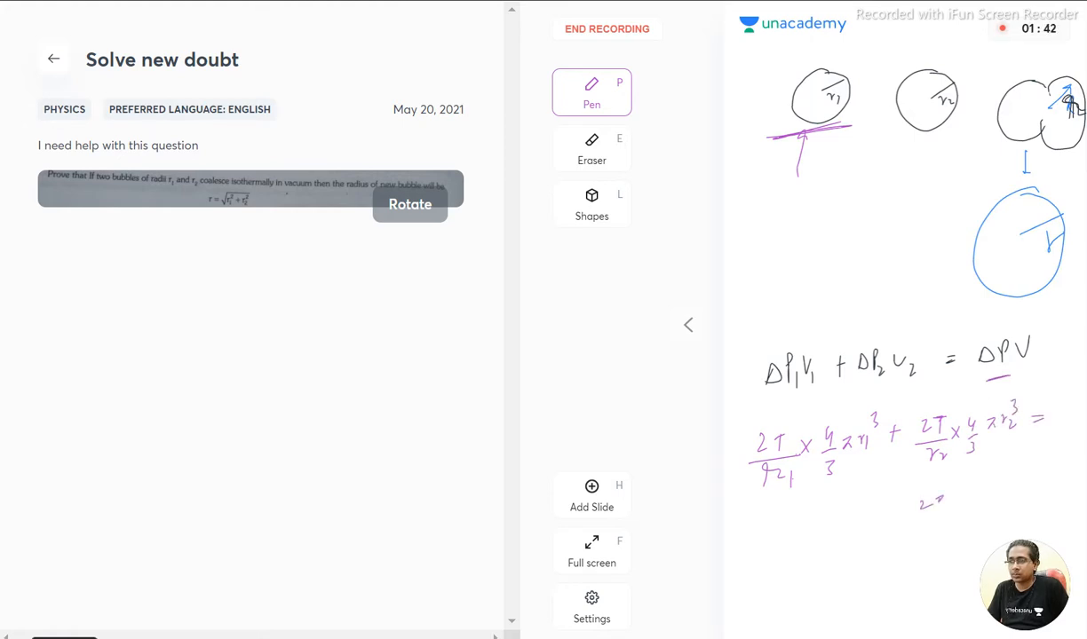
pyautogui.moveTo(923, 497); pyautogui.dragTo(955, 524)
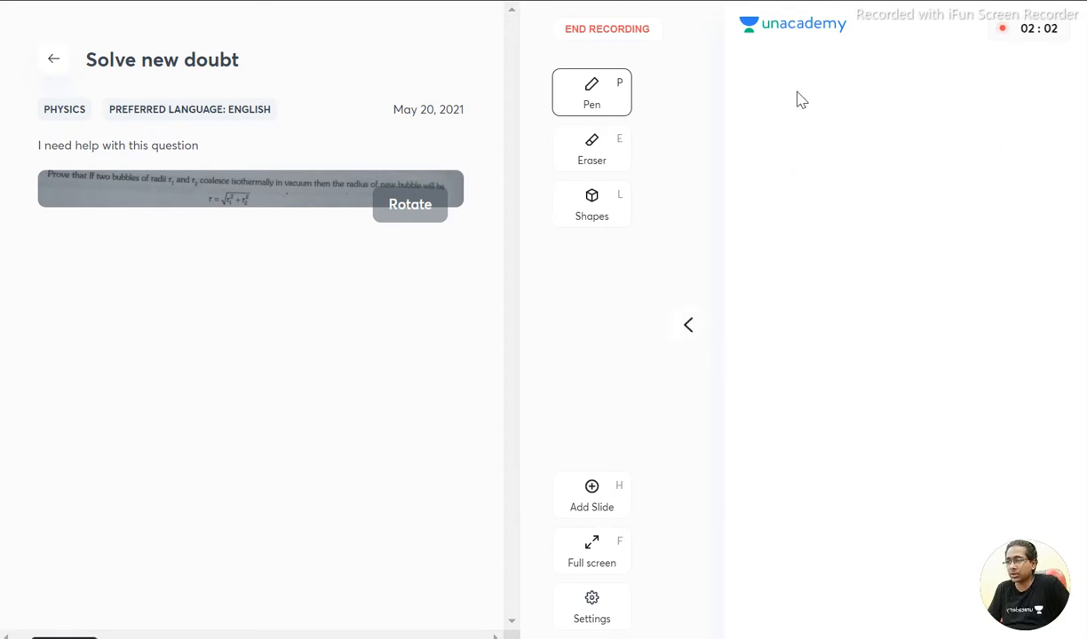
# - Write r² = r1² + r2², box r = √(r1² + r2²), and request ending the recording
pyautogui.moveTo(777, 93); pyautogui.dragTo(820, 88)
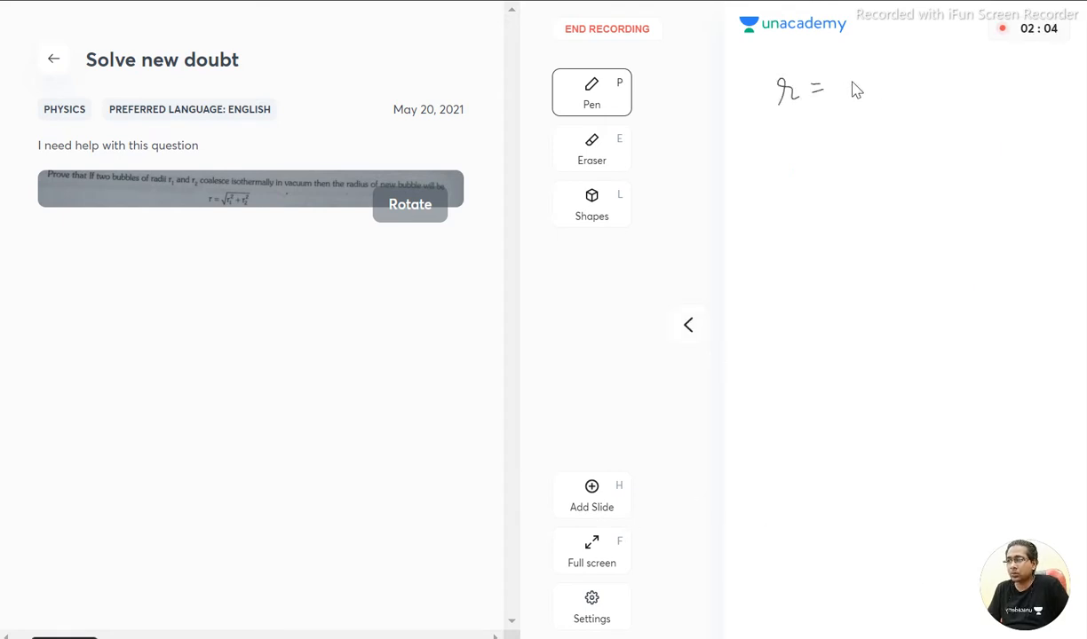
pyautogui.moveTo(790, 71); pyautogui.dragTo(865, 86)
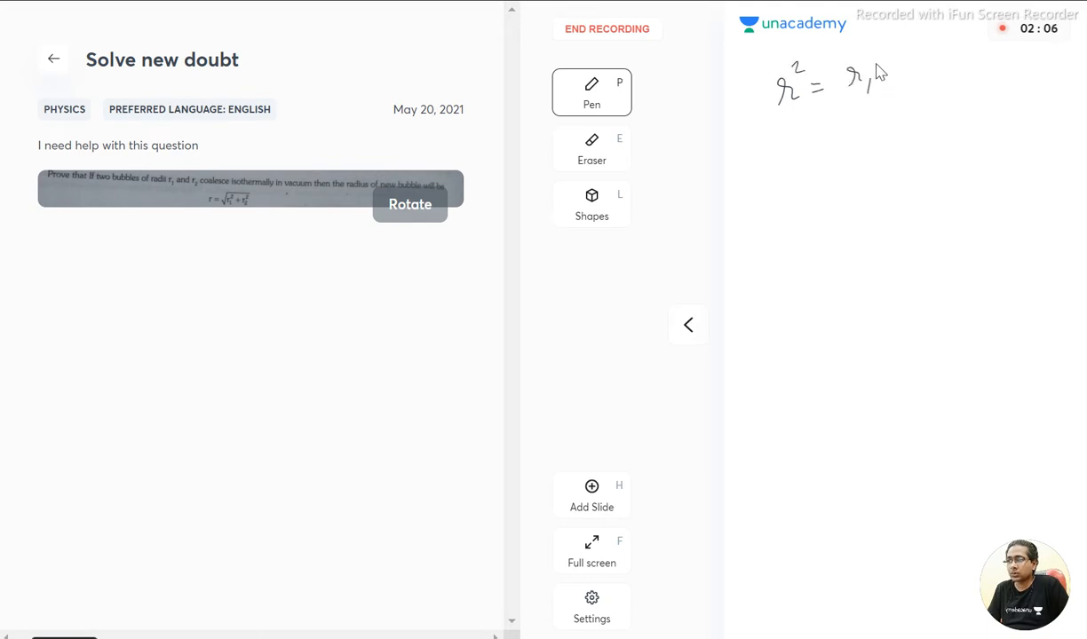
pyautogui.moveTo(879, 80); pyautogui.dragTo(968, 71)
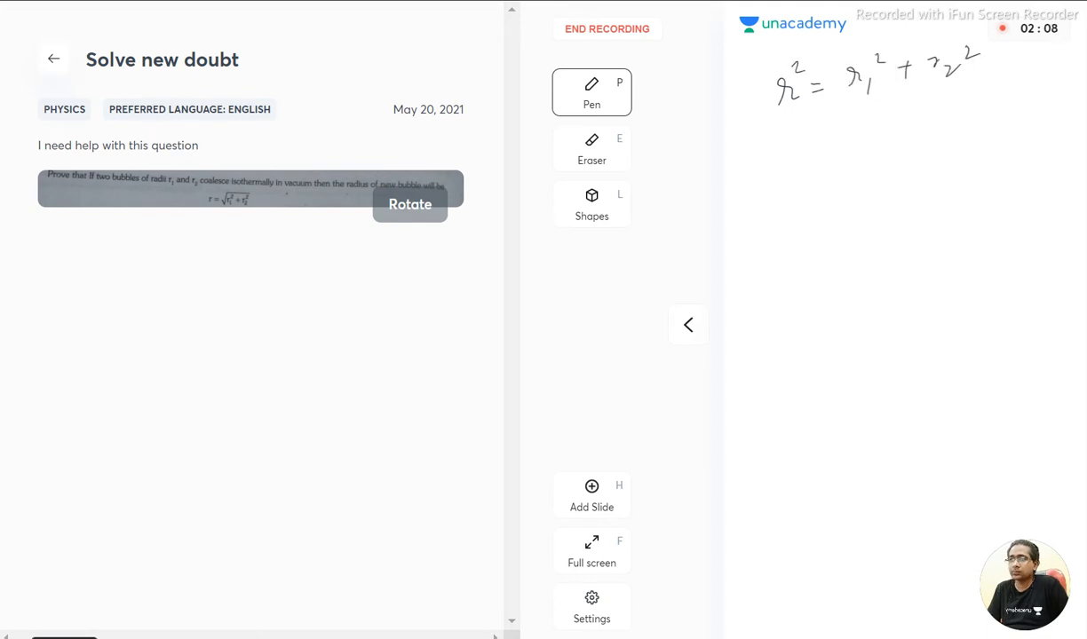
pyautogui.click(591, 93)
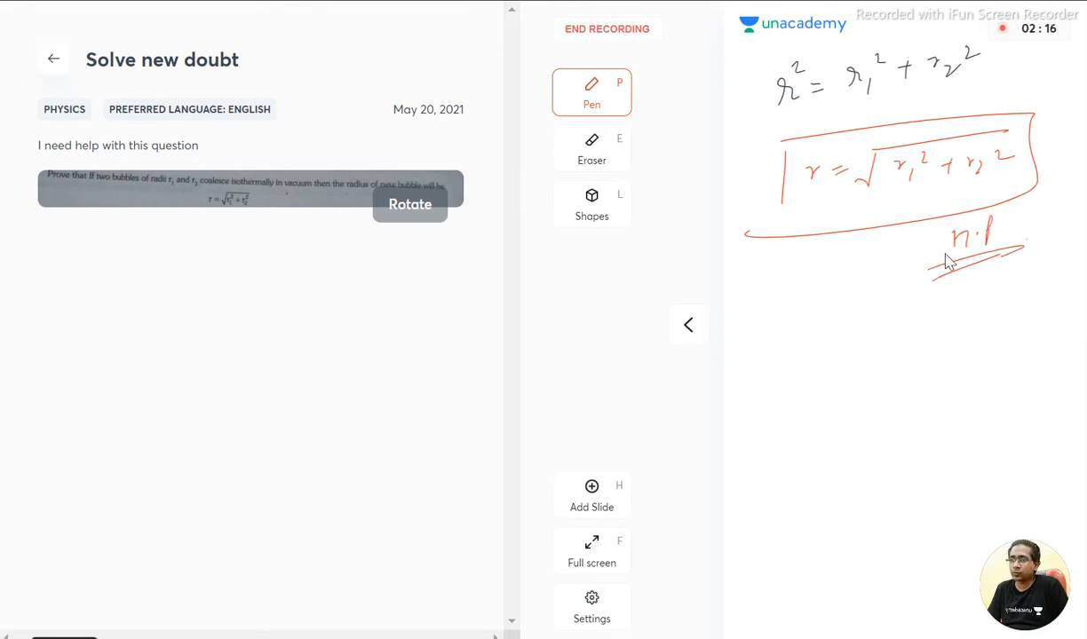
pyautogui.click(607, 28)
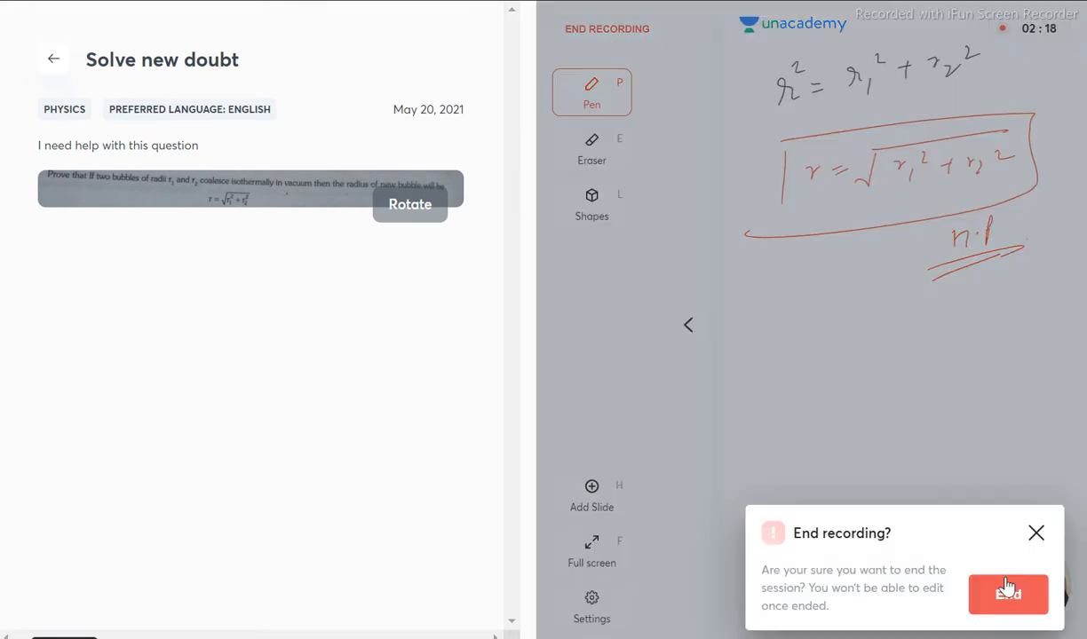
# - Confirm End so the recorded solution is ready for playback and submission
pyautogui.click(1008, 593)
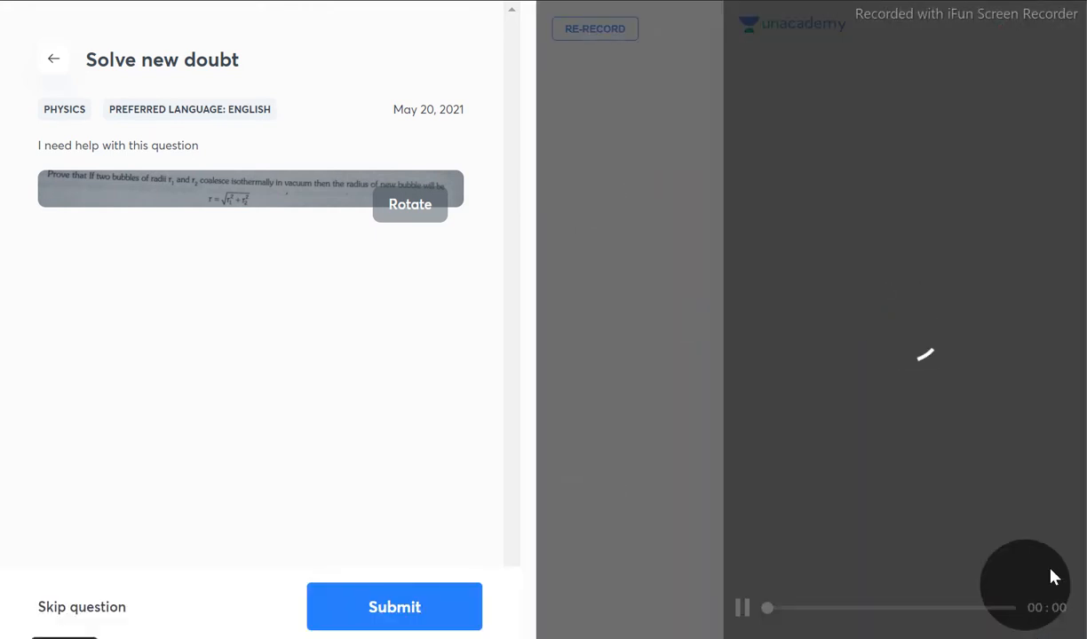
pyautogui.click(742, 607)
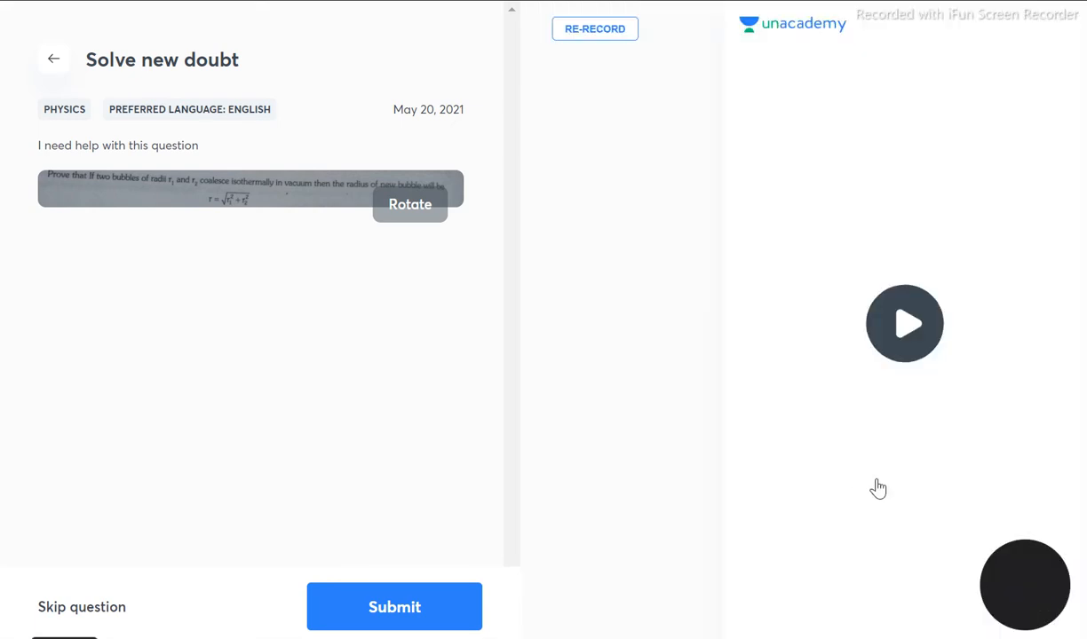